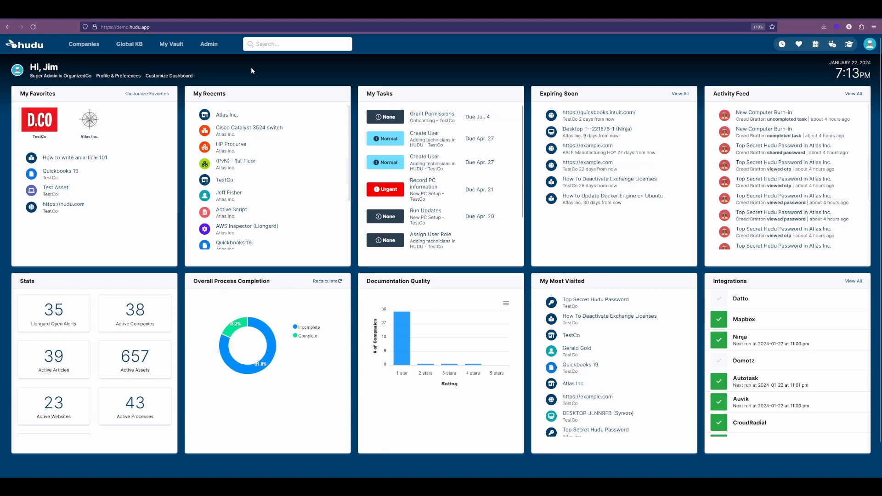
Step: Go to the Admin page from the top navigation bar
click(209, 44)
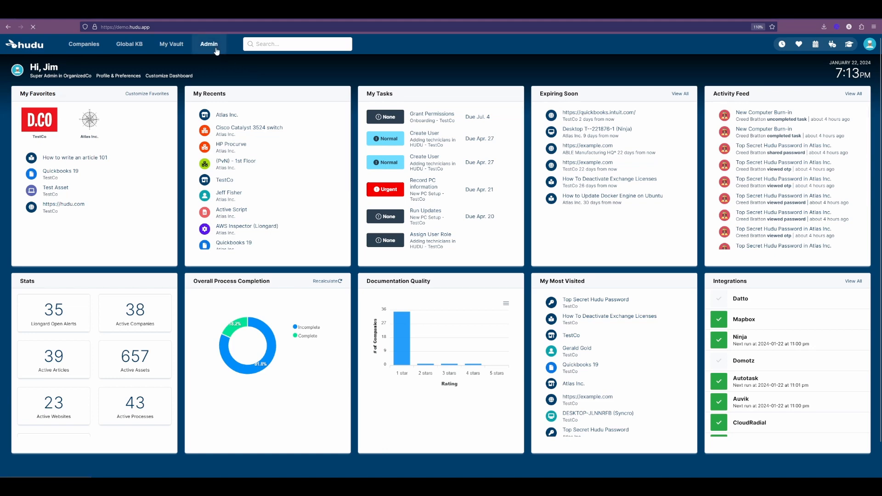
click(209, 44)
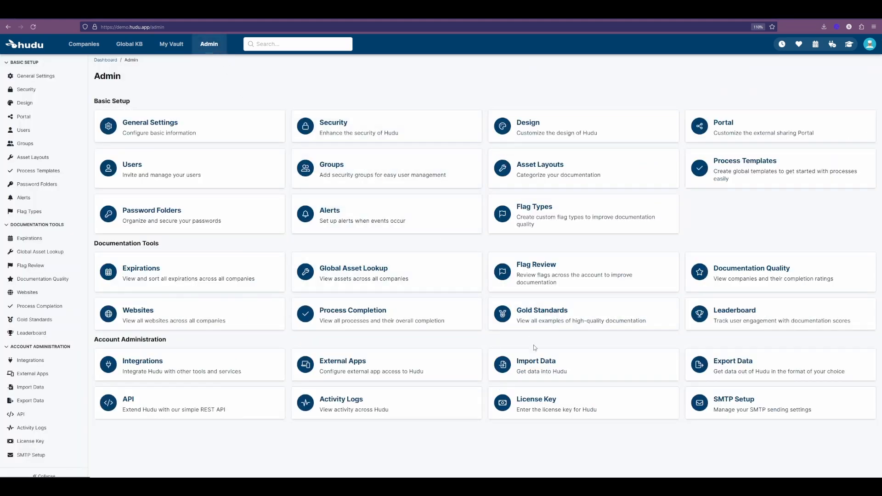
mouse_move(558, 371)
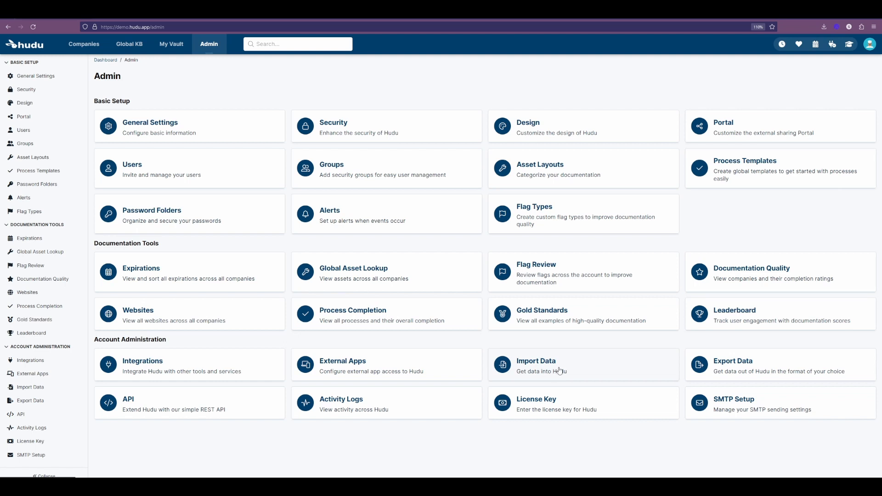
Step: Open Import Data from the Account Administration section
click(535, 360)
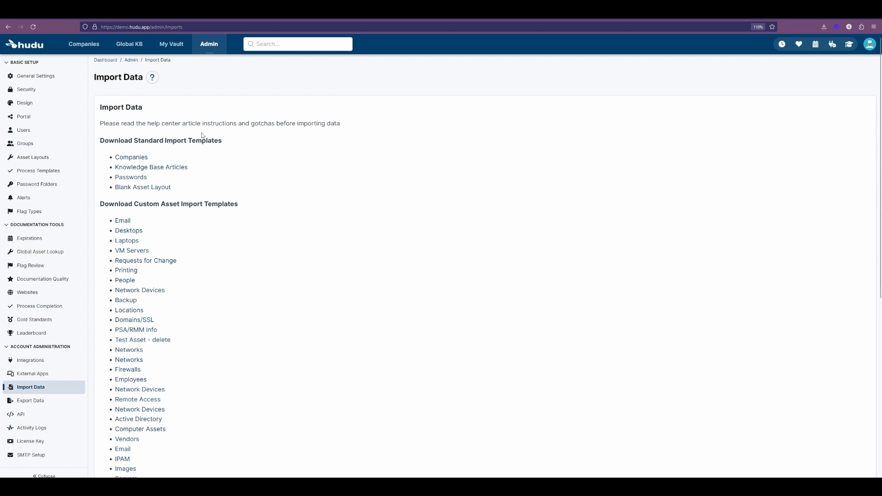
mouse_move(171, 109)
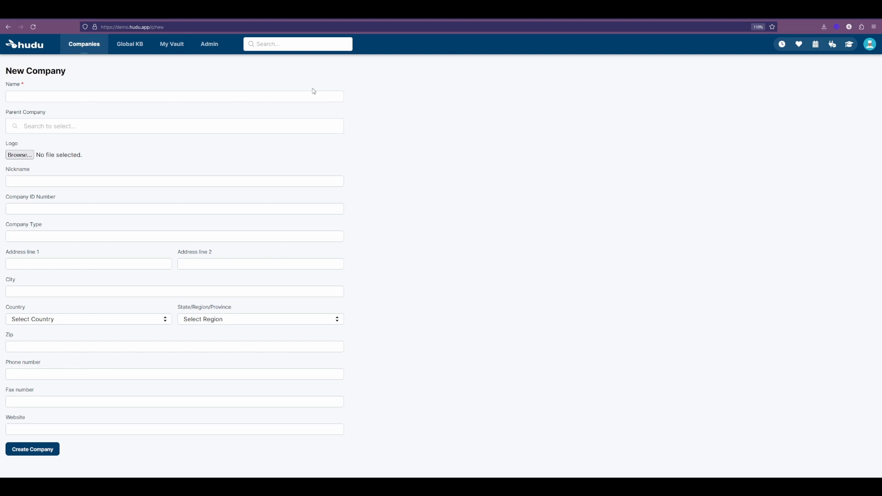
click(174, 97)
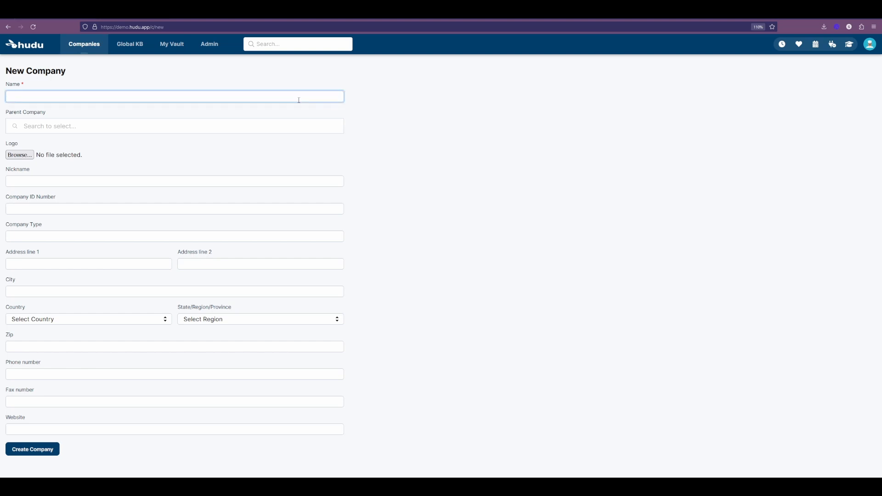
mouse_move(442, 162)
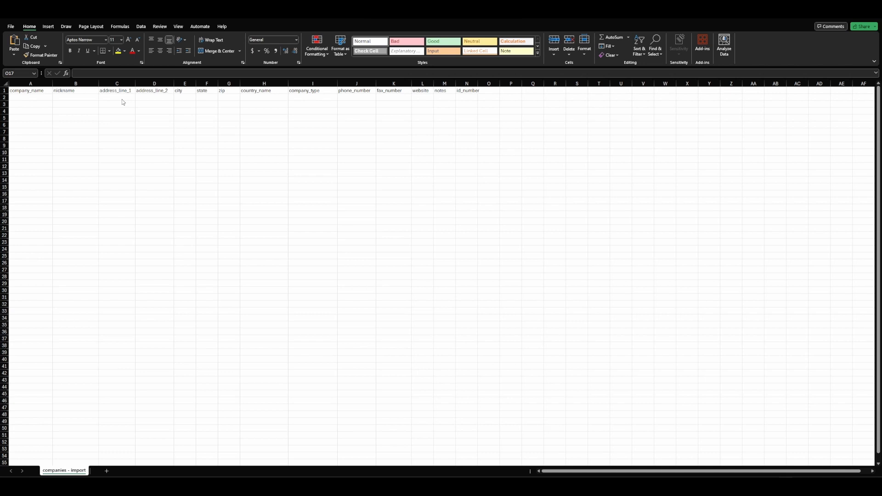
mouse_move(45, 103)
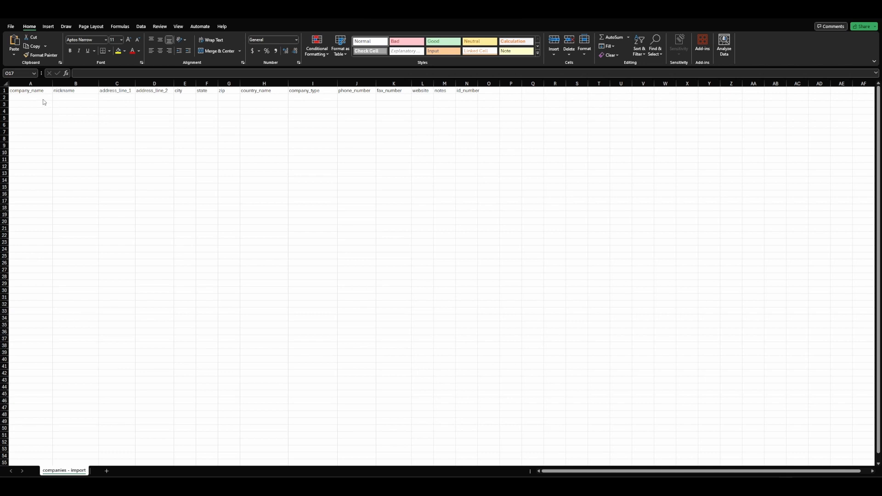
Step: Enter row 2 as Hudu Technologies, CO, Vendor, Hudu.com with notes, and review the cells
click(29, 97)
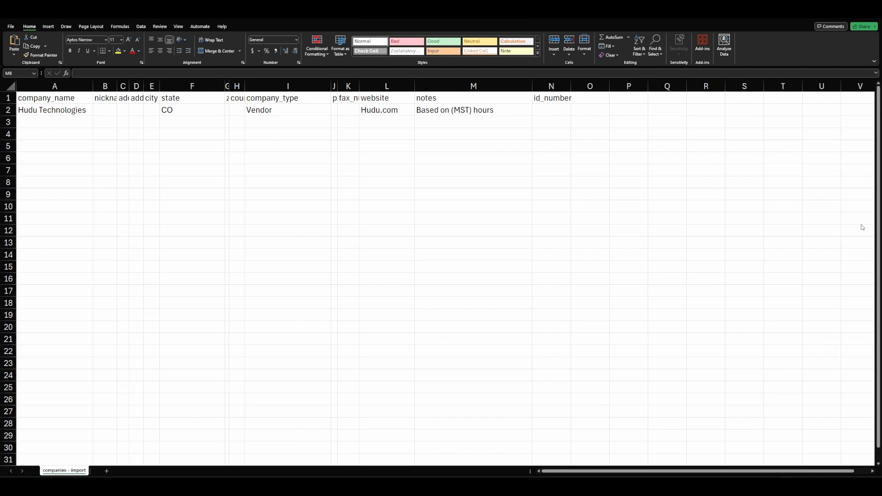
mouse_move(83, 131)
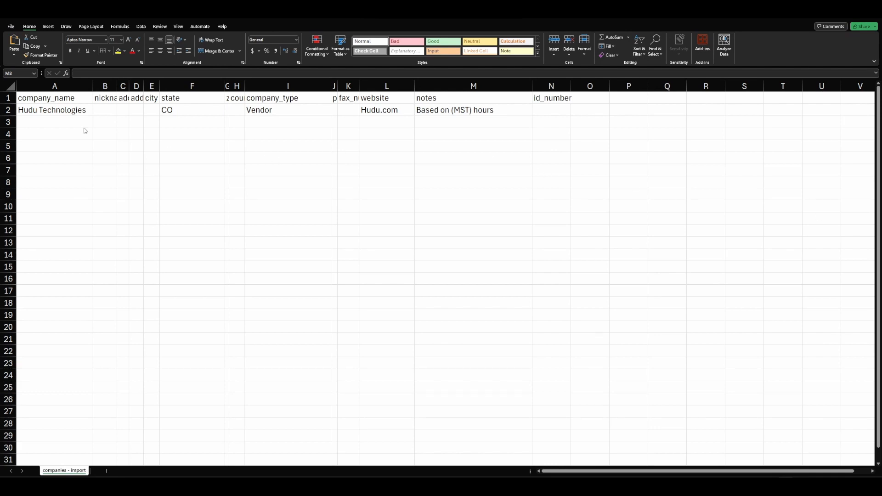
click(54, 109)
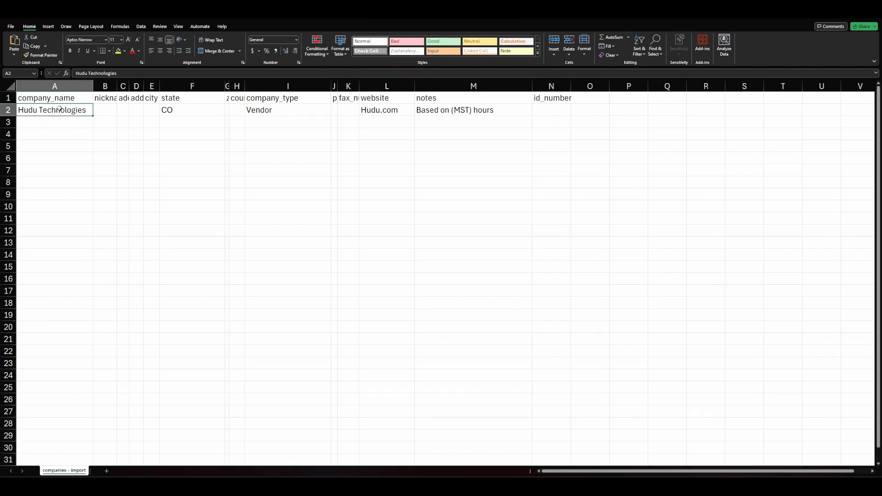
mouse_move(376, 127)
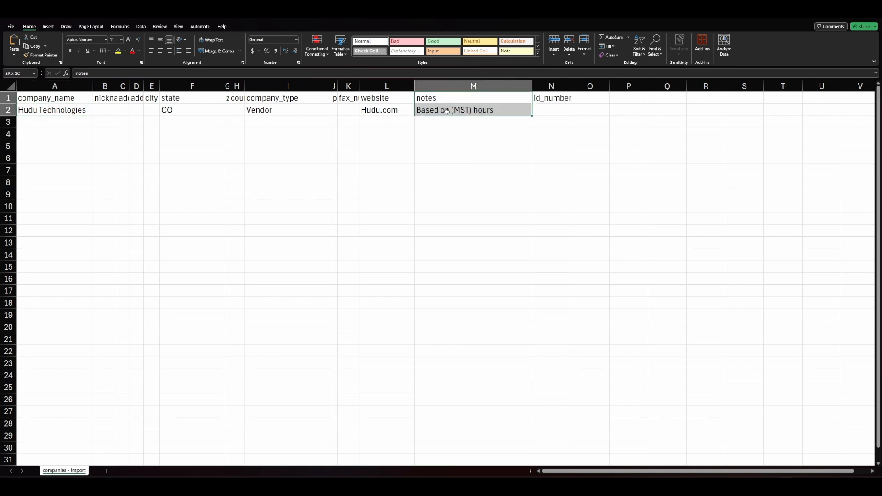
click(473, 133)
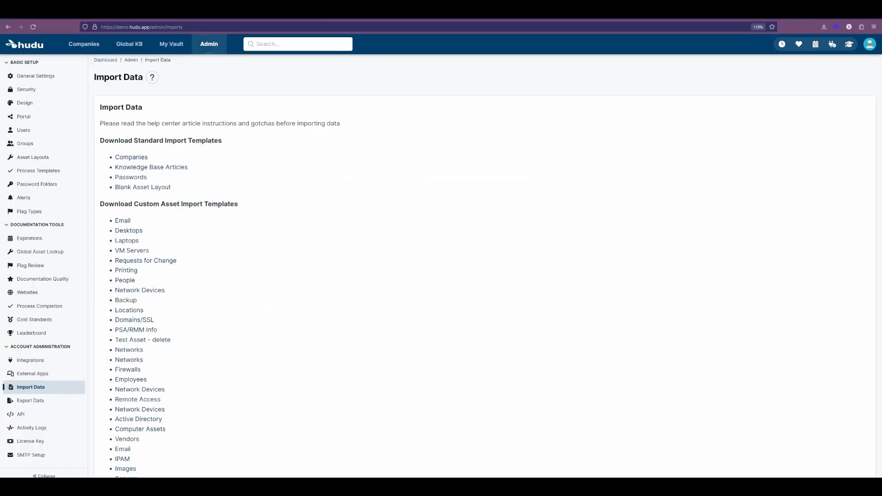
Step: Start the import process from the bottom of the Import Data page
scroll(down, 3)
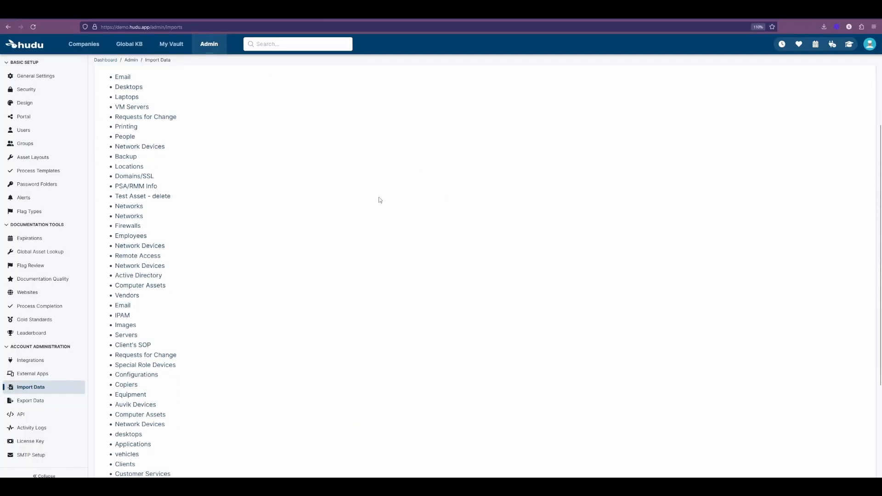
scroll(down, 3)
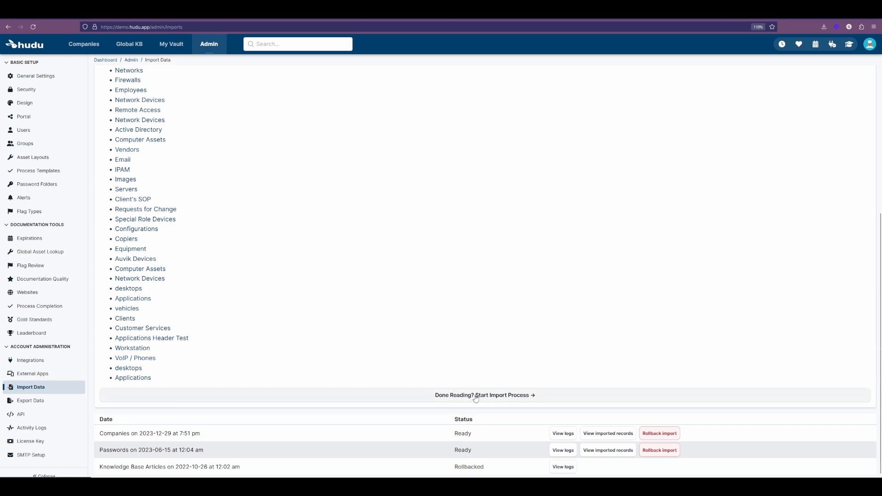
click(485, 395)
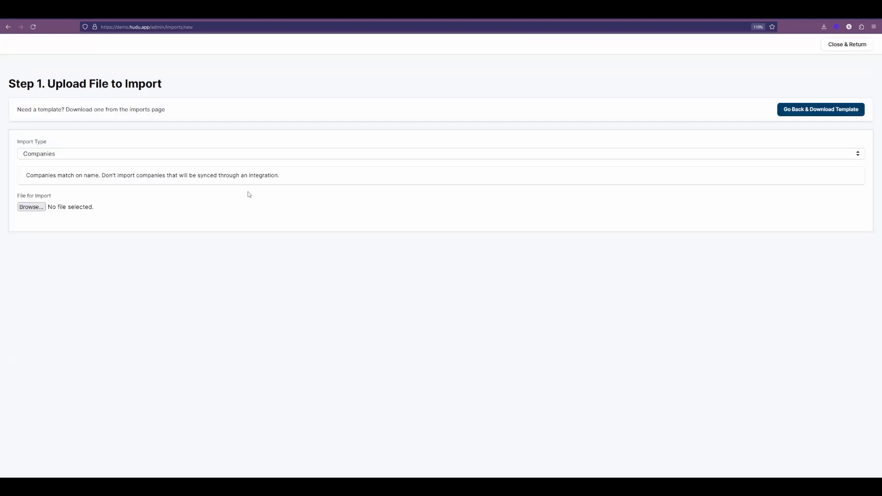
Step: Choose Companies as the import type from the dropdown
click(439, 153)
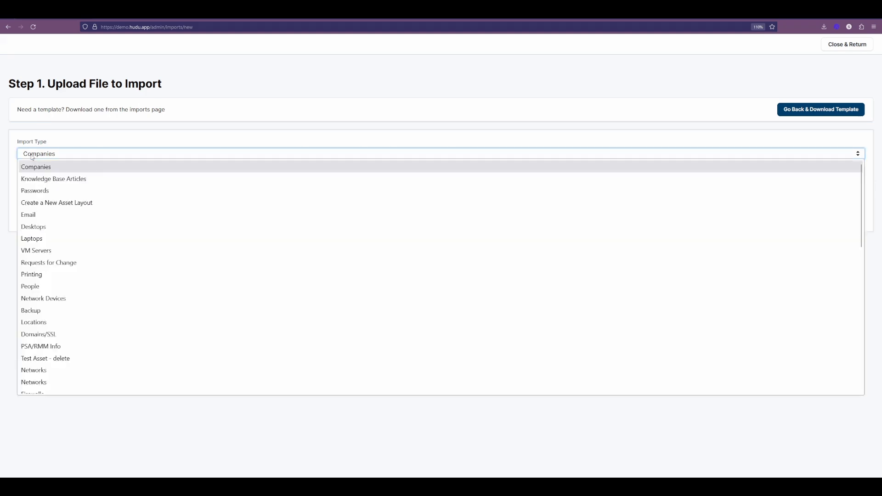
click(36, 166)
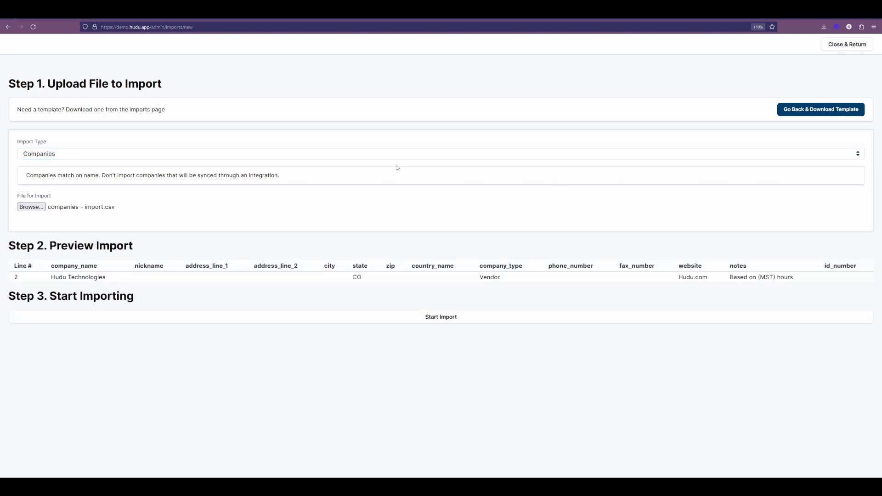
mouse_move(141, 248)
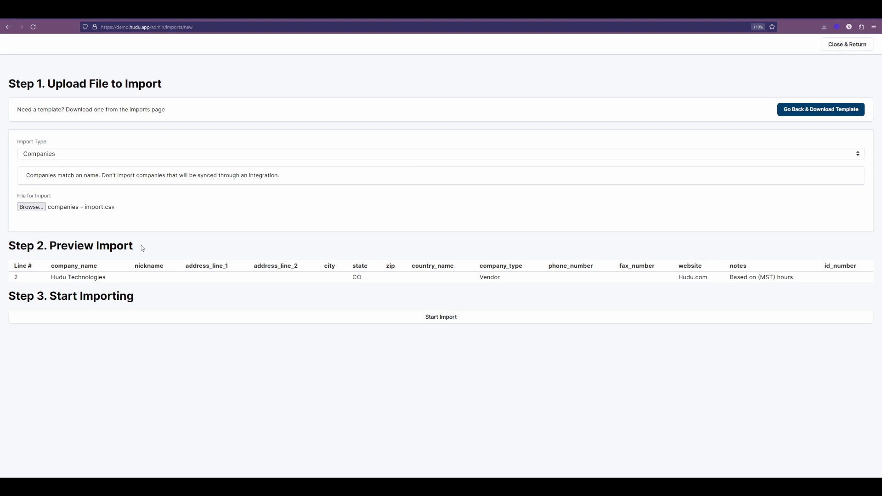
mouse_move(79, 262)
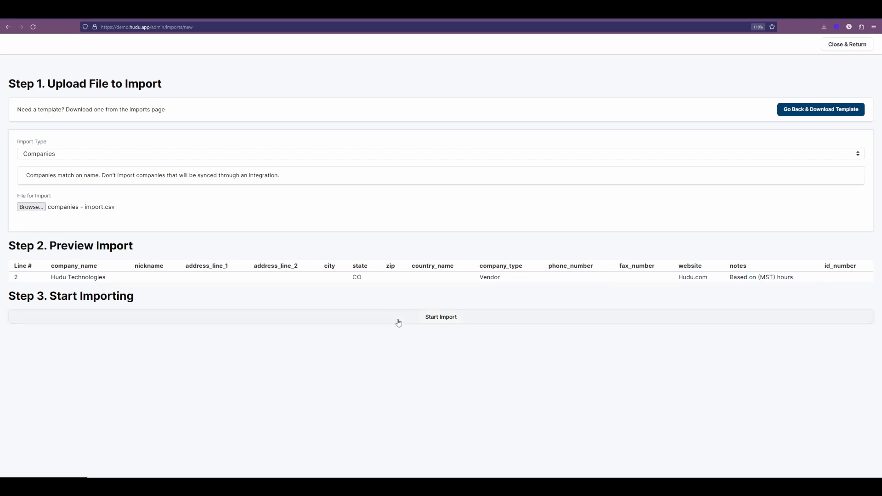
mouse_move(464, 204)
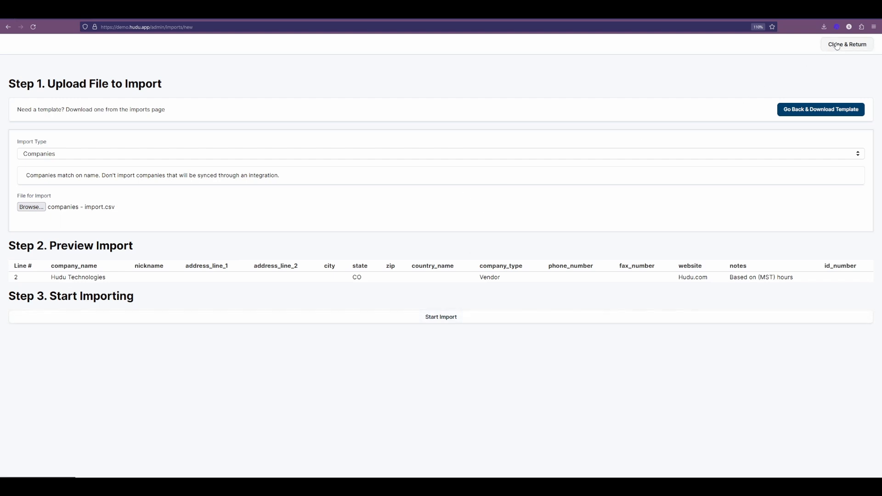
Step: Close the import and view the logs of the 2023-06-15 Passwords import
click(845, 44)
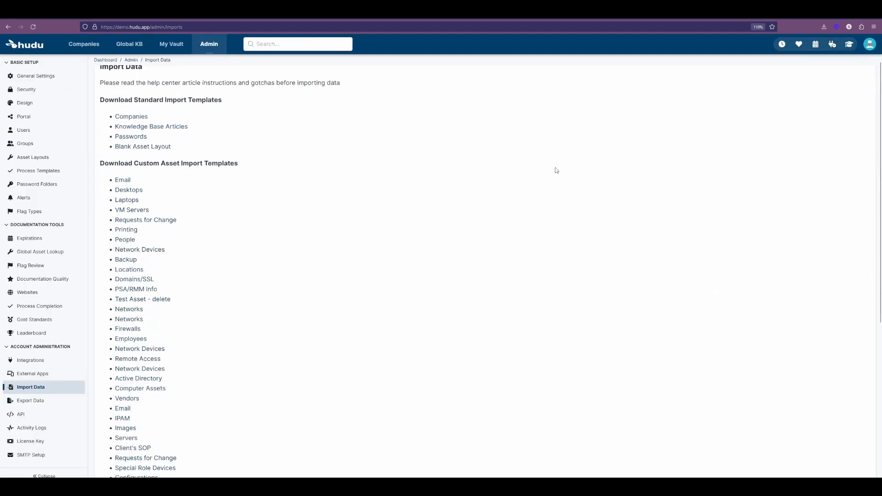
scroll(down, 3)
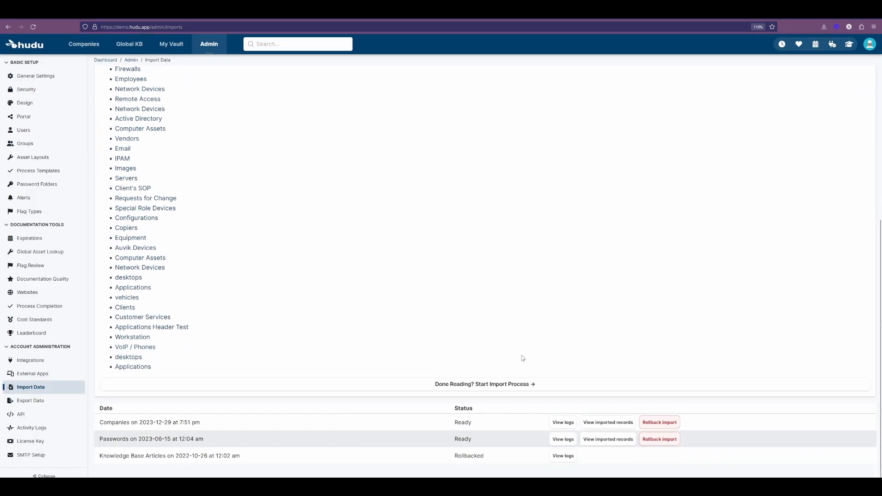
mouse_move(482, 384)
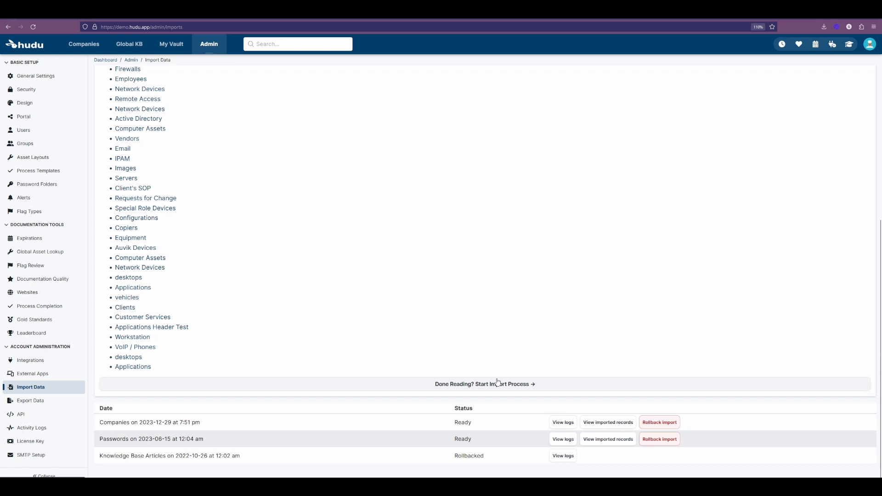
mouse_move(222, 422)
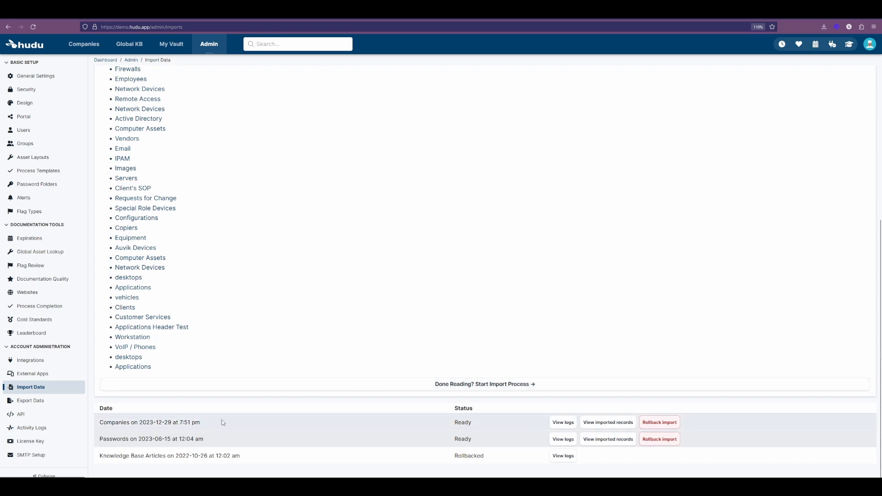
click(562, 439)
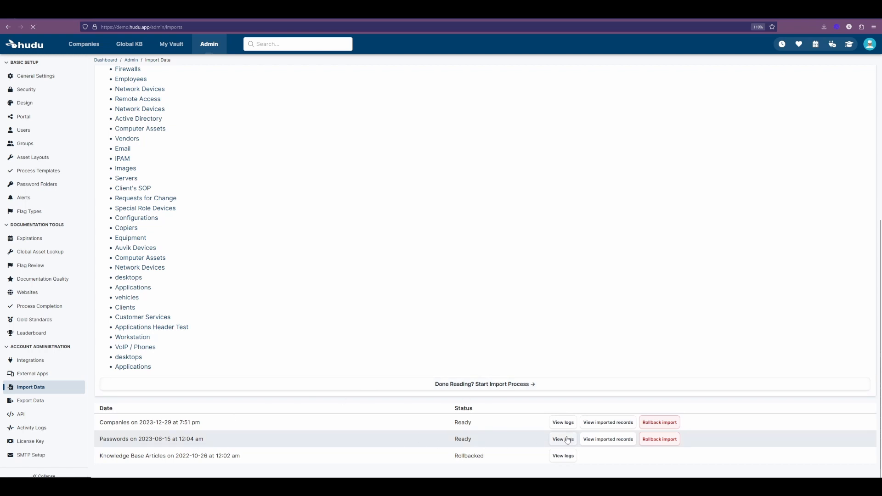
click(562, 439)
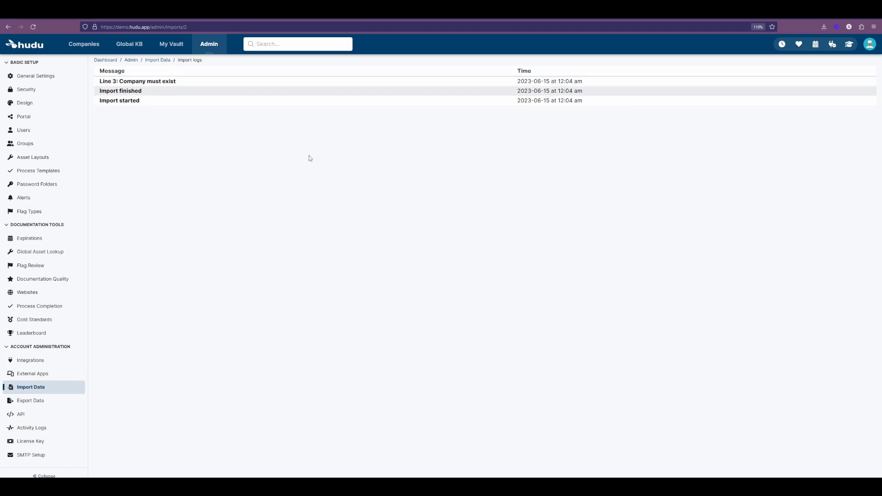
mouse_move(309, 154)
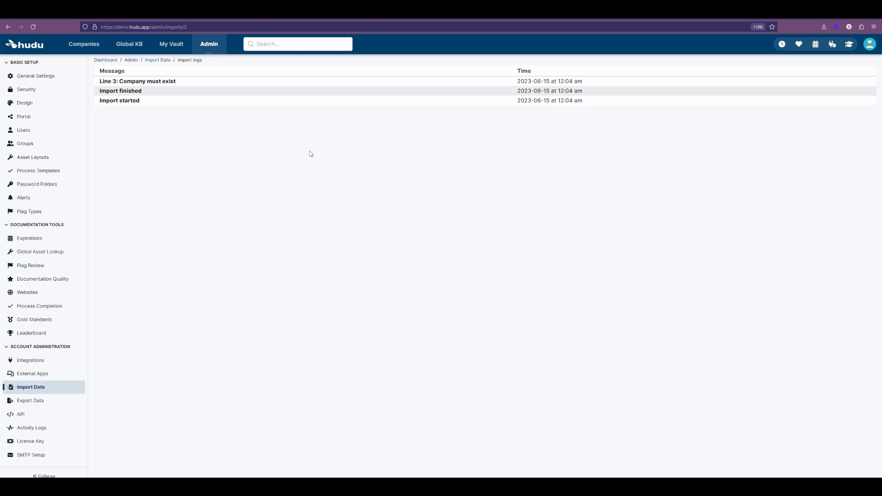
mouse_move(311, 135)
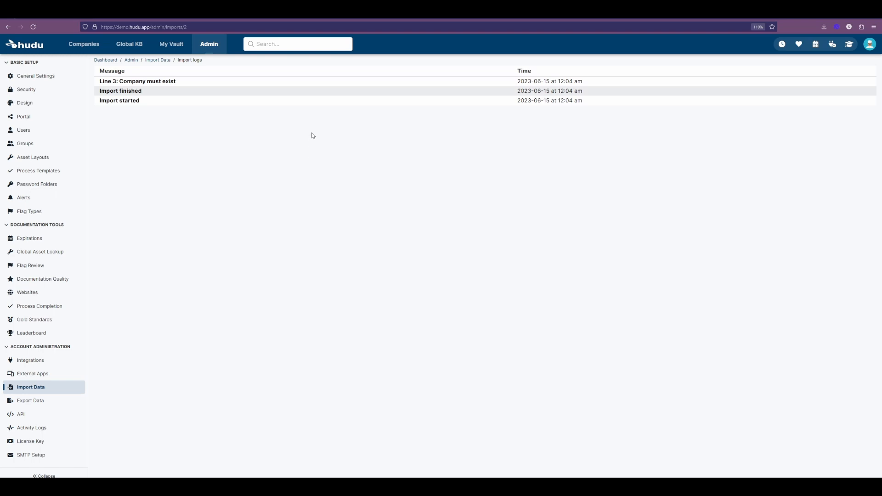